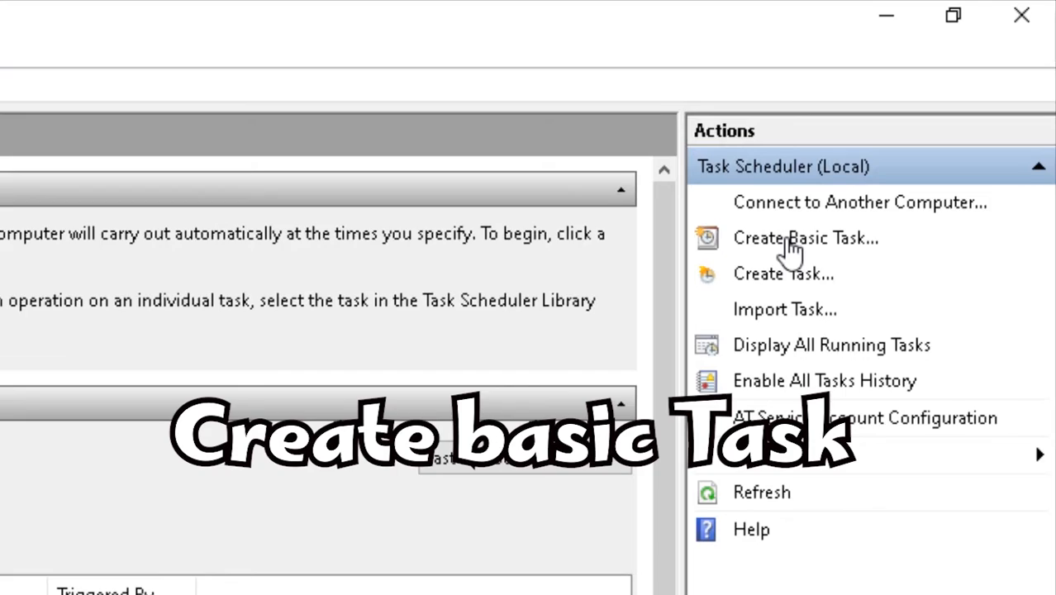
# Start the Create Basic Task wizard from the Actions pane.
pyautogui.click(804, 238)
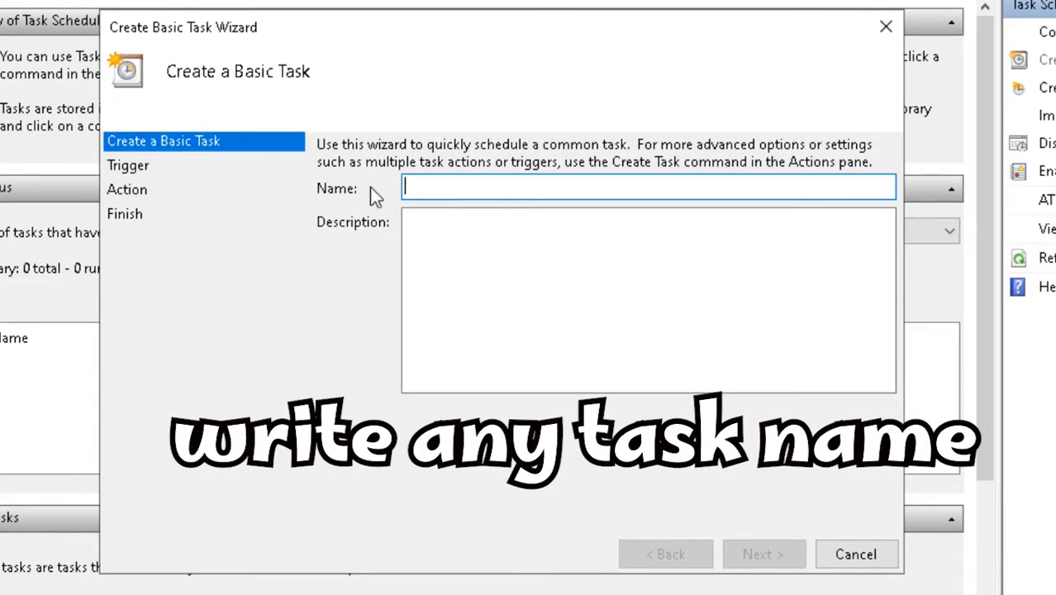
# Name the task 'shutdown' with a description about shutting down every day.
pyautogui.write('every d')
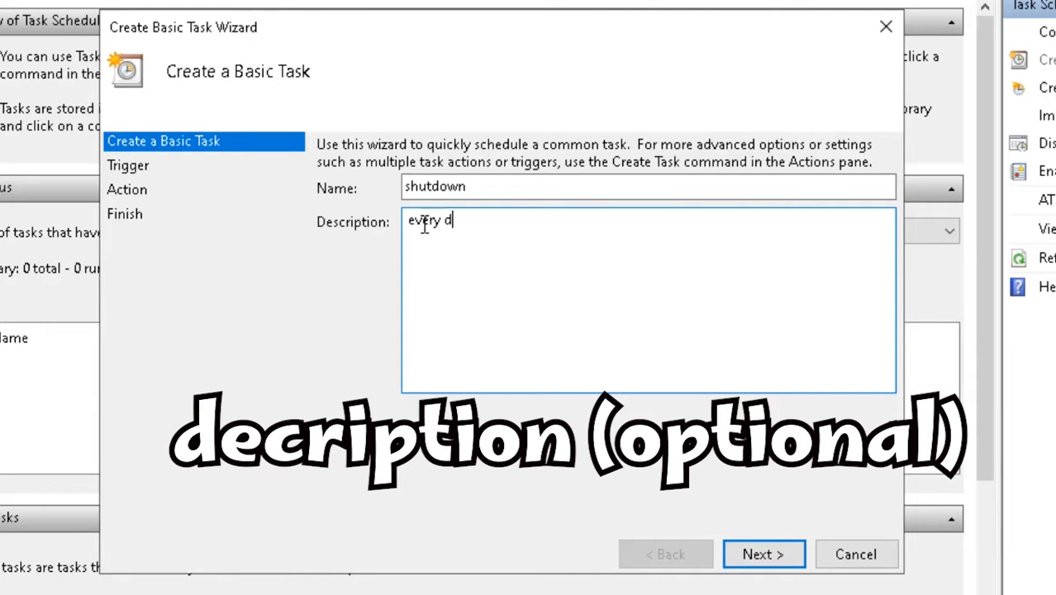
pyautogui.click(764, 553)
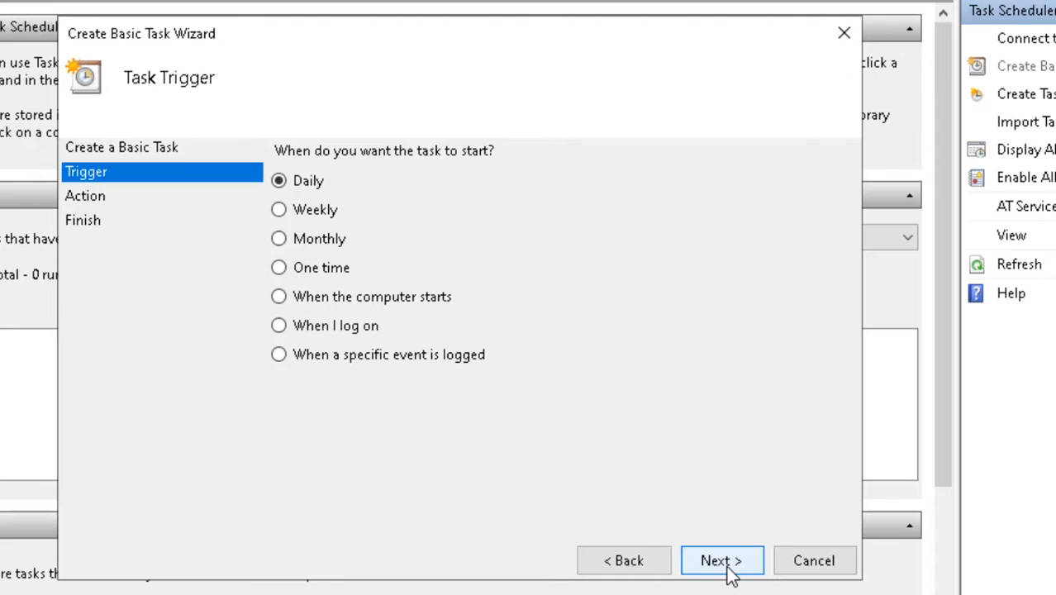
# Set a daily trigger starting 11/26/2023 at the chosen shutdown time.
pyautogui.click(720, 560)
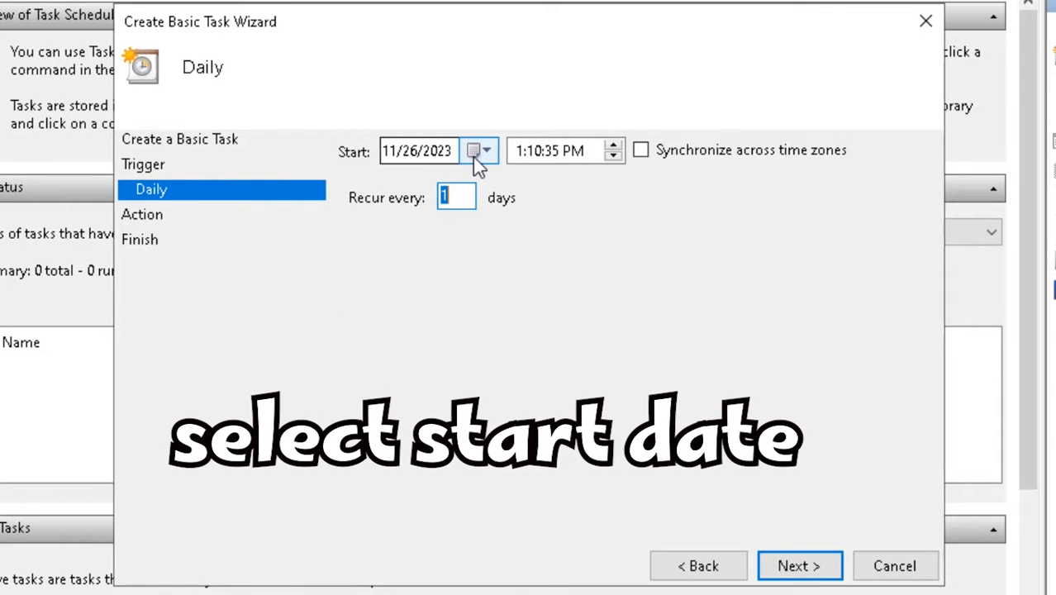
pyautogui.click(487, 151)
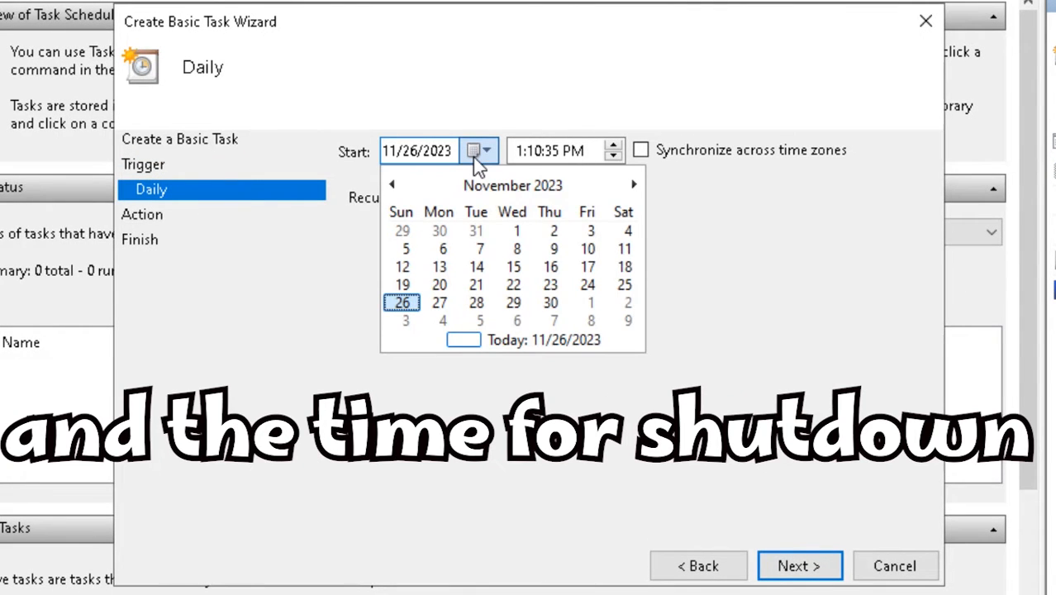
pyautogui.click(472, 149)
pyautogui.write('2')
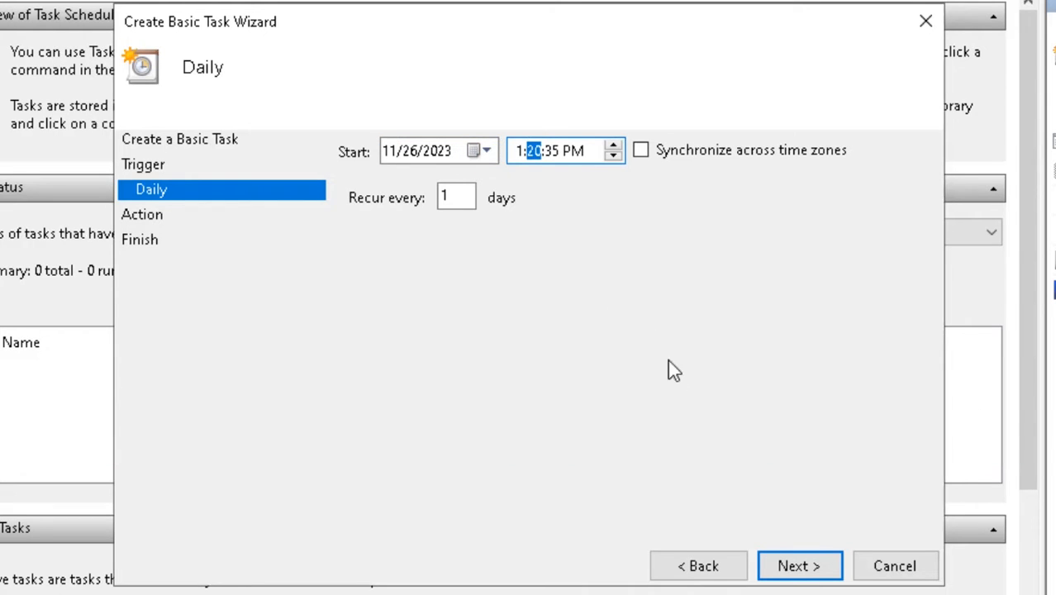
pyautogui.click(798, 565)
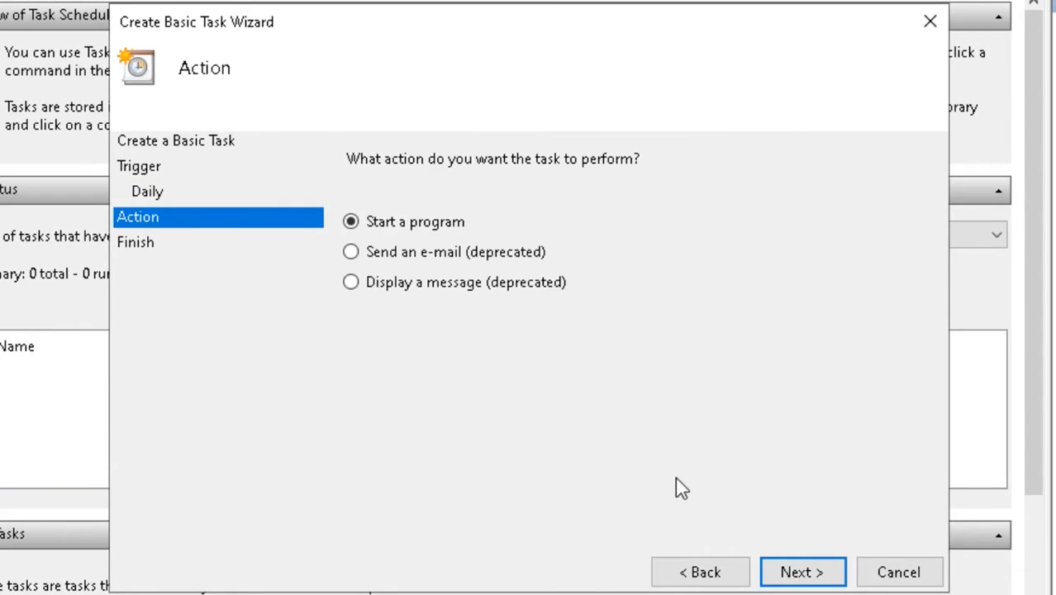
# Make the action start shutdown.exe with argument /s and finish creating the task.
pyautogui.click(800, 572)
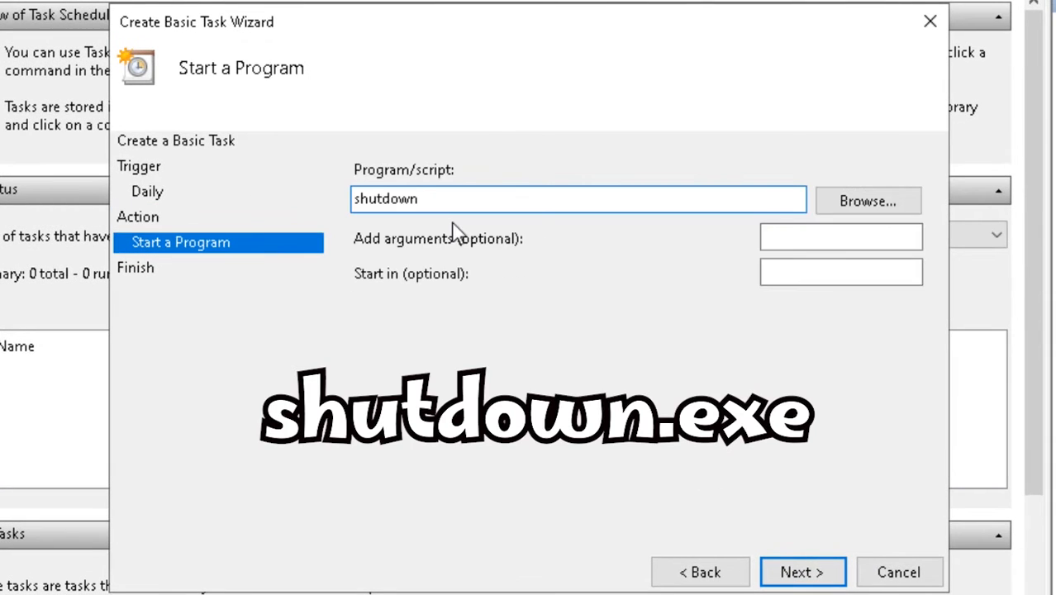
pyautogui.write('.e')
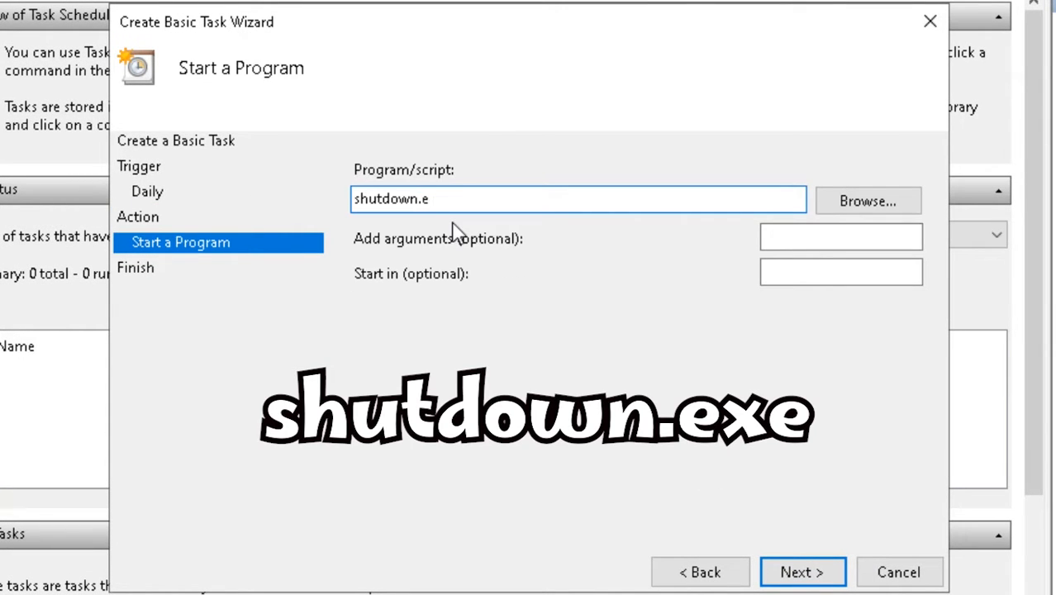
pyautogui.write('xe')
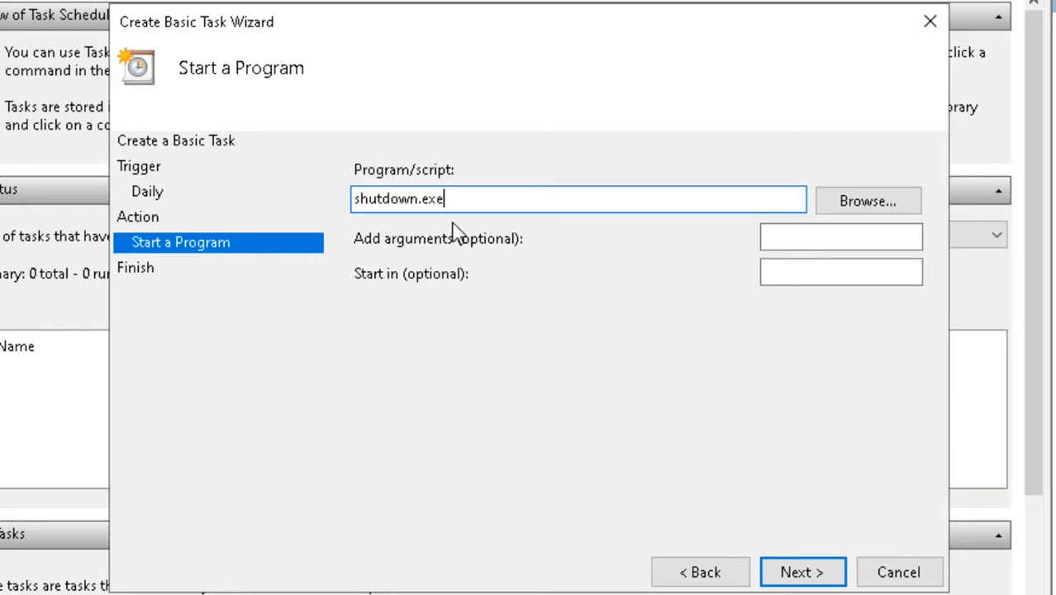
pyautogui.write('/s')
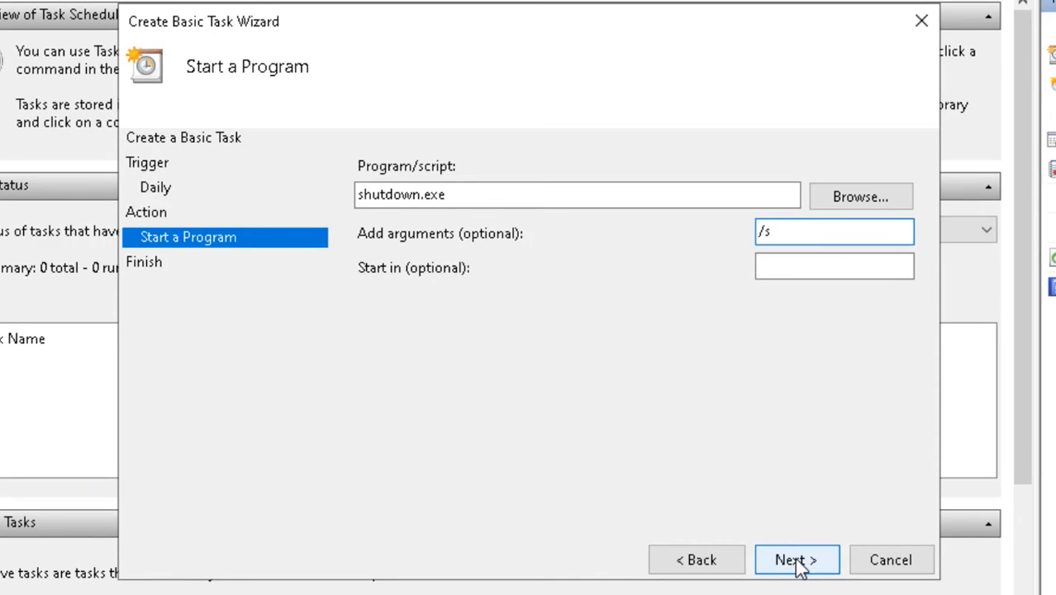
pyautogui.click(796, 558)
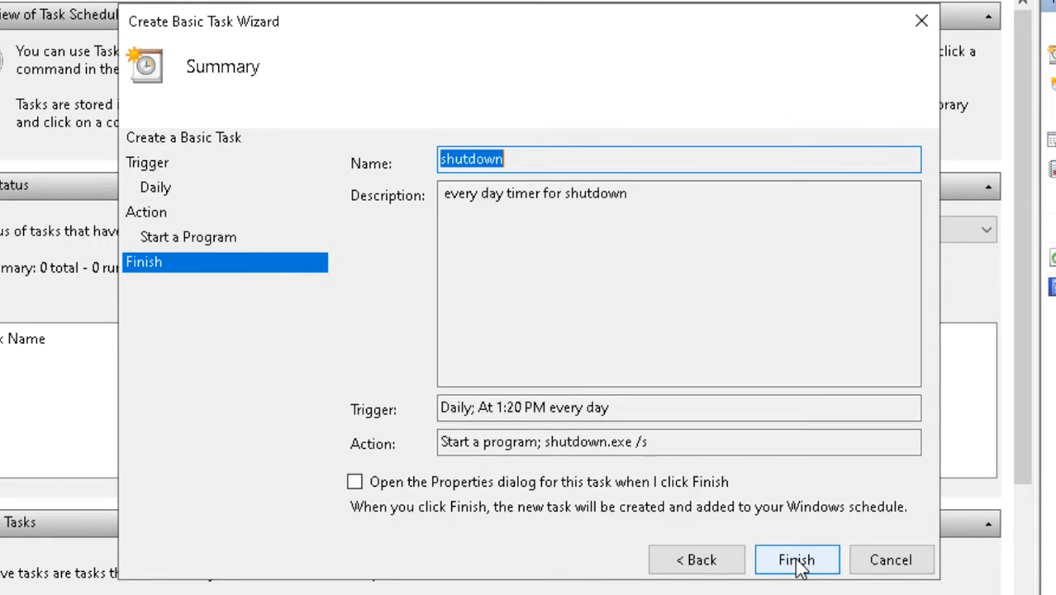
pyautogui.click(797, 558)
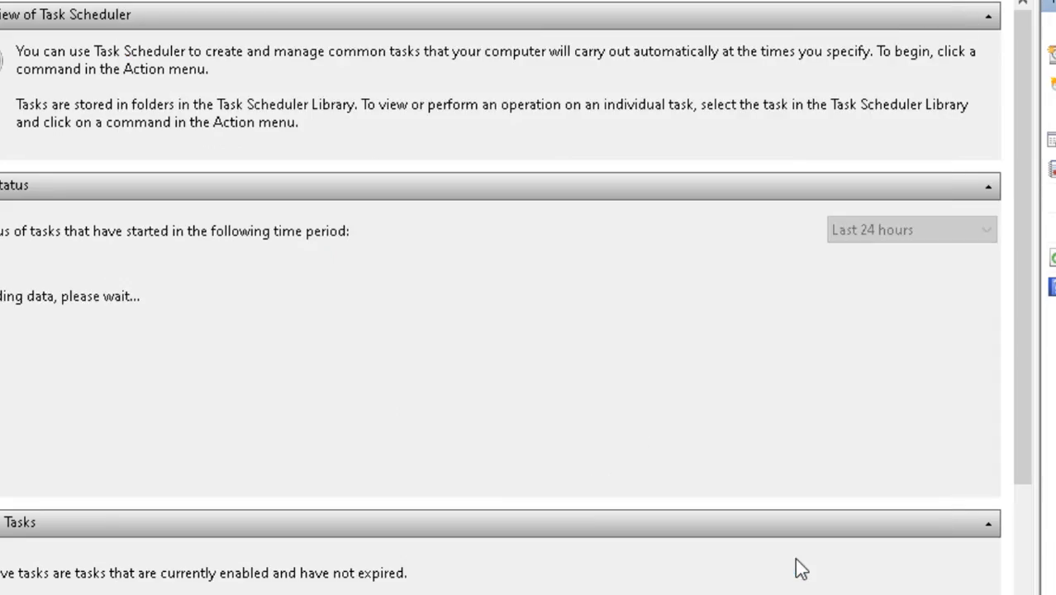